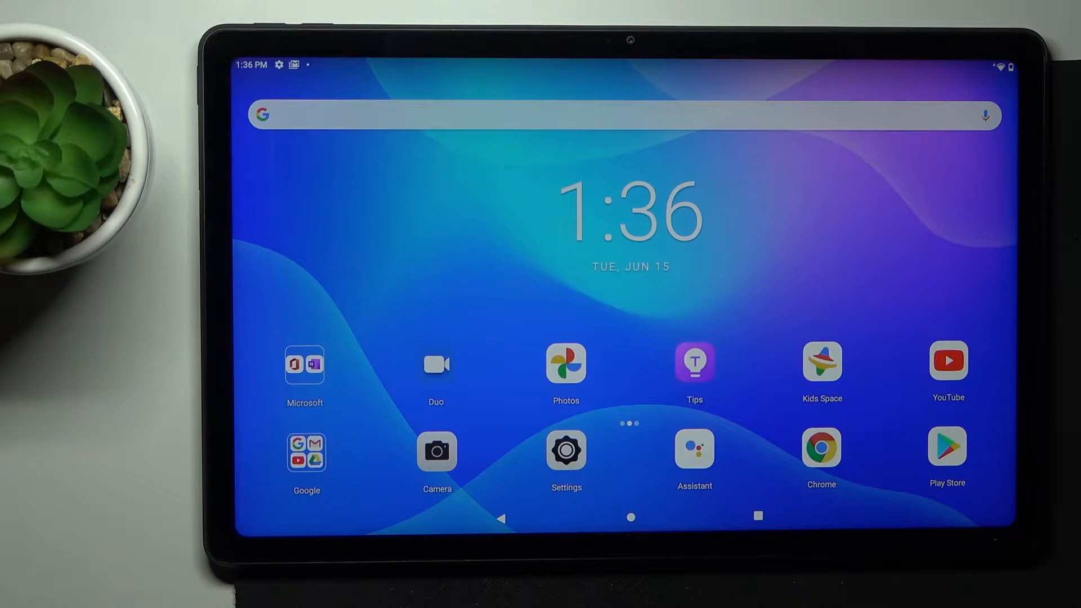
Launch Settings from the home screen and go into the Display page
{"action": "left_click", "coordinate": [566, 451]}
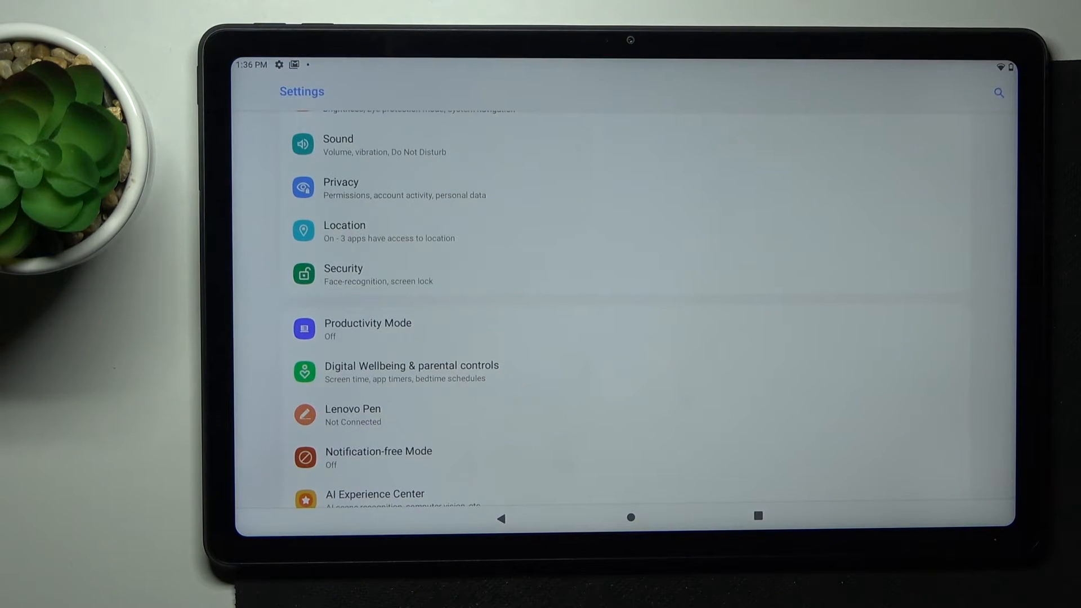
{"action": "scroll", "scroll_direction": "down", "scroll_amount": 3}
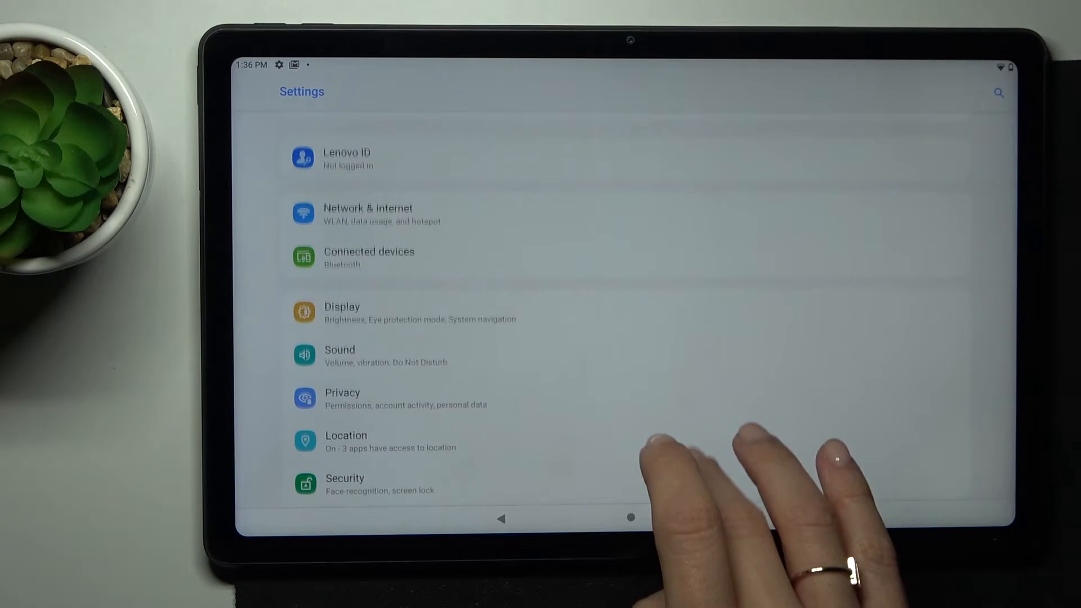
{"action": "scroll", "scroll_direction": "down", "scroll_amount": 3}
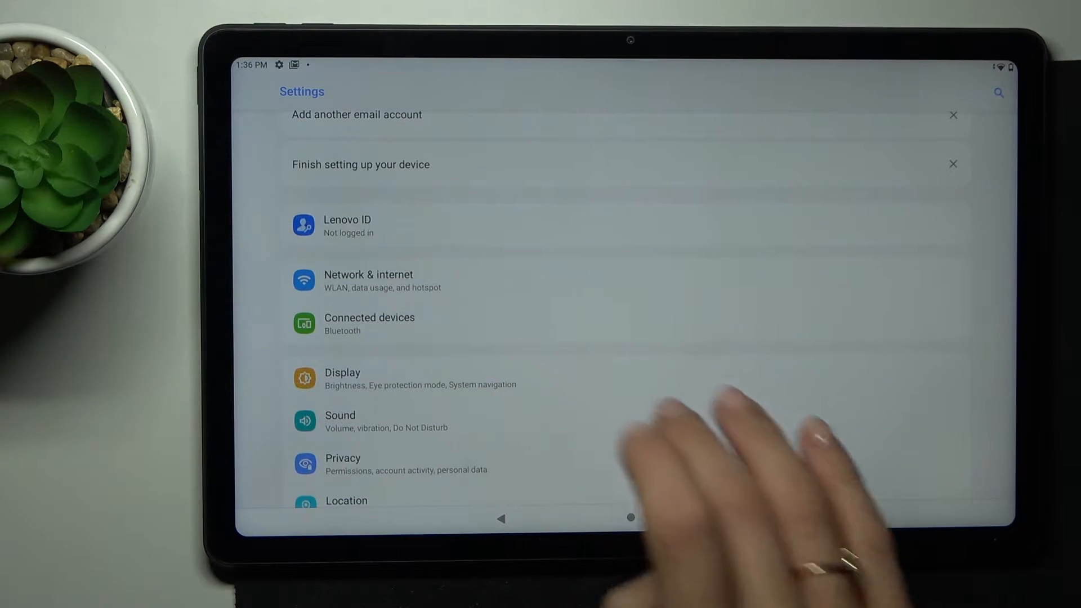
{"action": "left_click", "coordinate": [342, 378]}
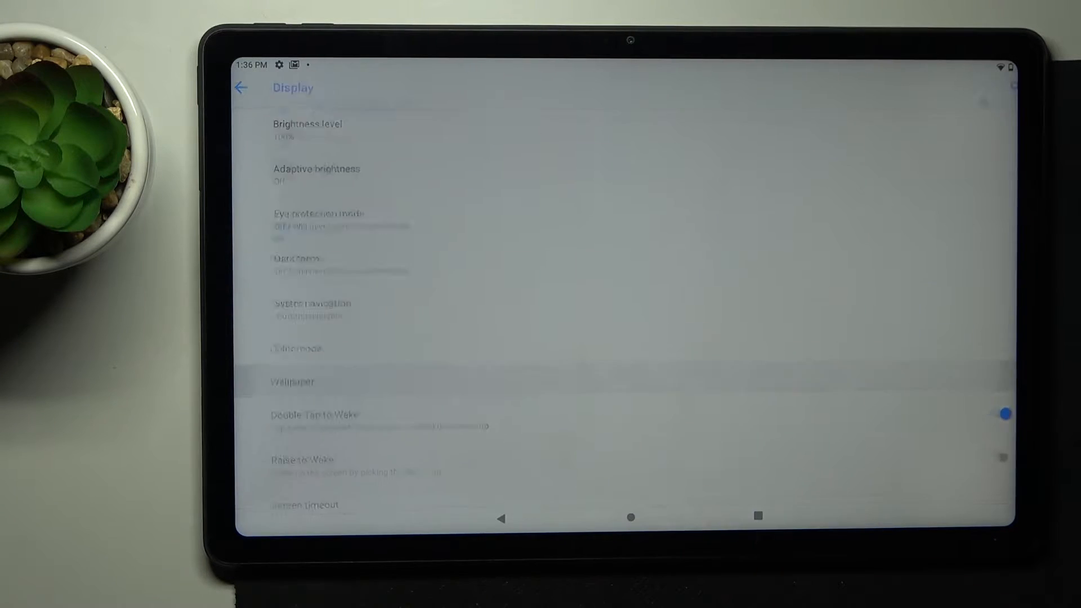
Choose Wallpaper, then the built-in Wallpapers source to reach the picker
{"action": "left_click", "coordinate": [291, 382]}
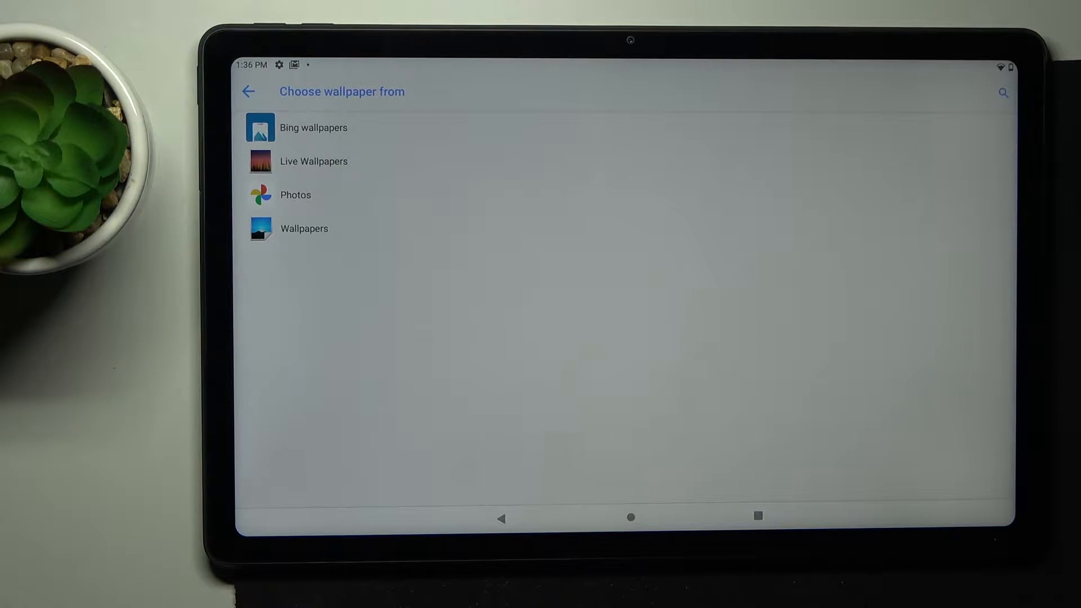
{"action": "left_click", "coordinate": [304, 228]}
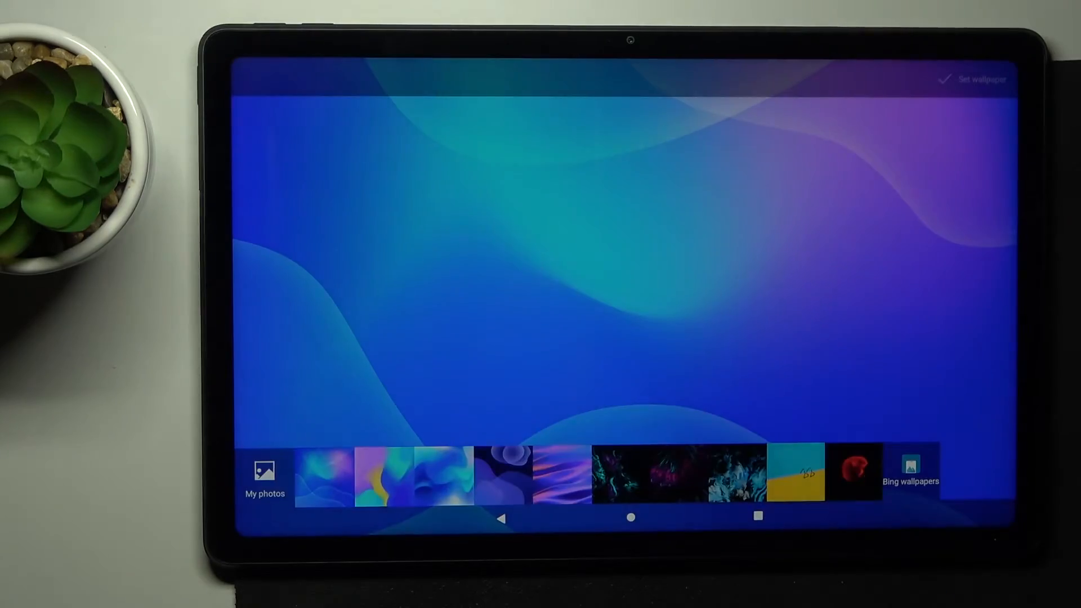
Preview the red fish, purple-yellow wave and dark streak wallpapers, then go to Bing wallpapers
{"action": "left_click", "coordinate": [854, 476]}
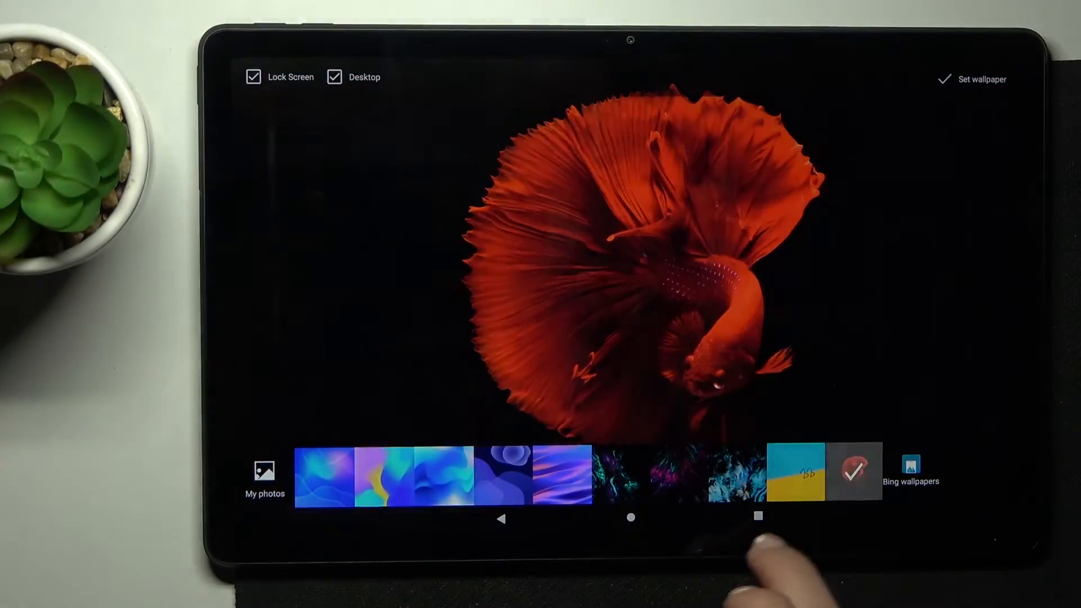
{"action": "left_click", "coordinate": [507, 474]}
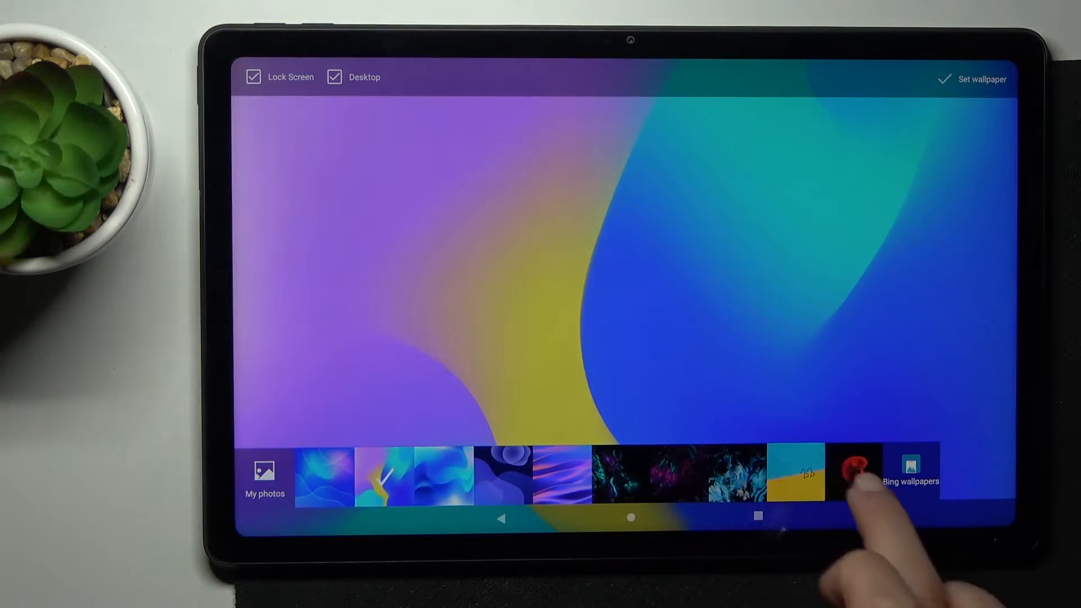
{"action": "left_click", "coordinate": [677, 474]}
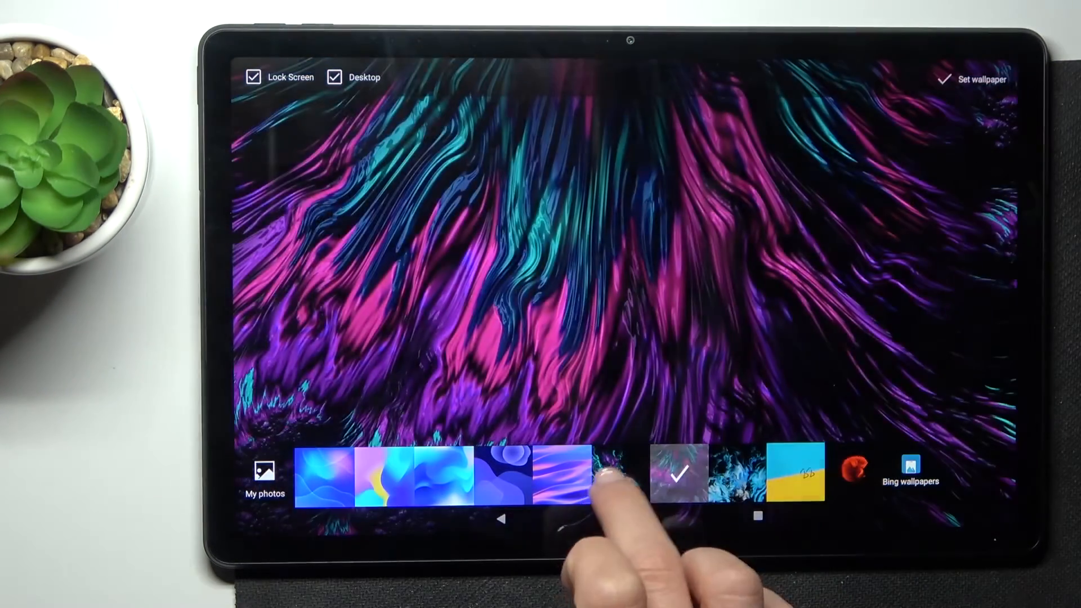
{"action": "left_click", "coordinate": [909, 473]}
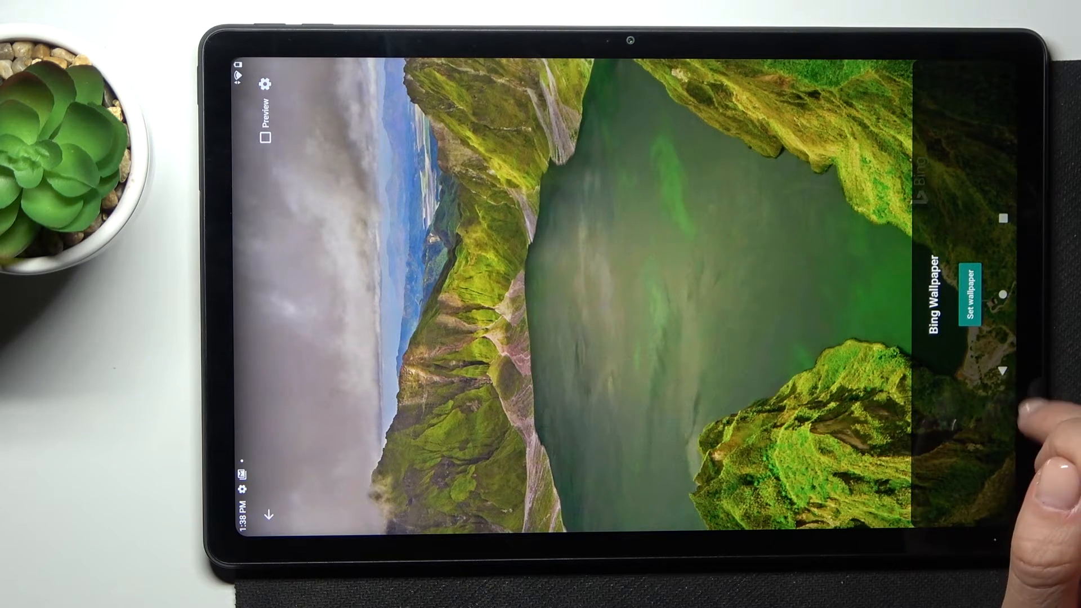
Leave Bing Wallpaper without applying an image, returning to the pool-ladder preview
{"action": "left_click", "coordinate": [970, 288]}
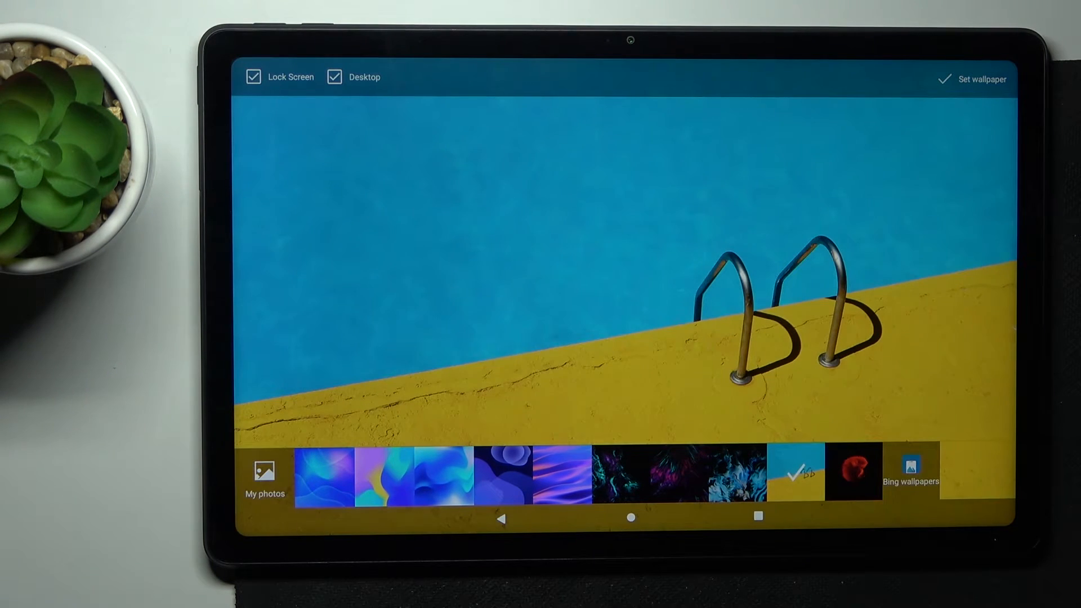
Apply the yellow pool-ladder image to the Desktop only, with Lock Screen unticked, and go back
{"action": "left_click", "coordinate": [980, 78]}
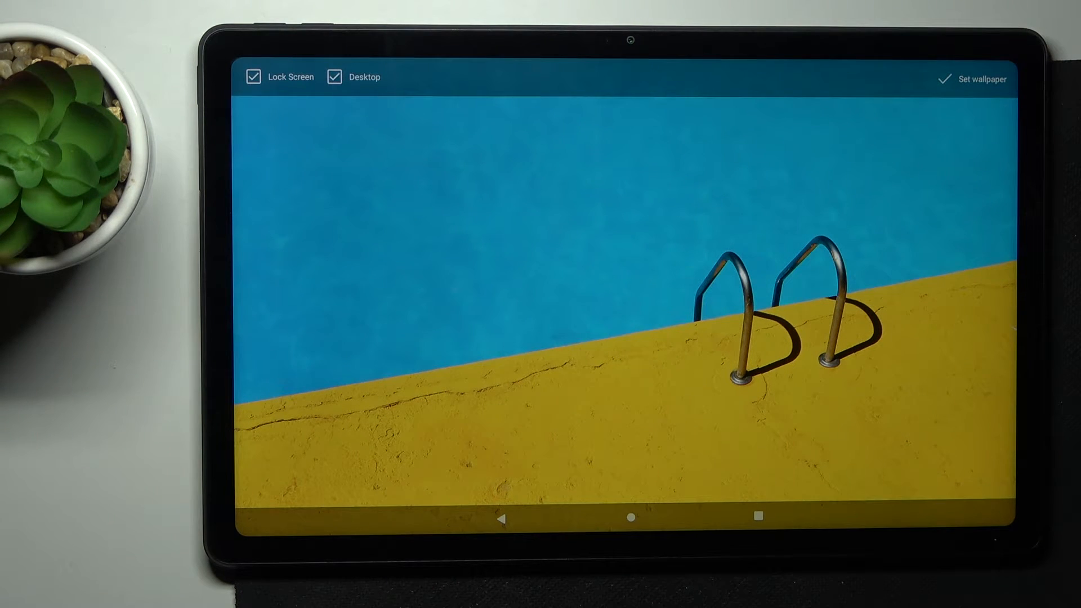
{"action": "left_click", "coordinate": [334, 77]}
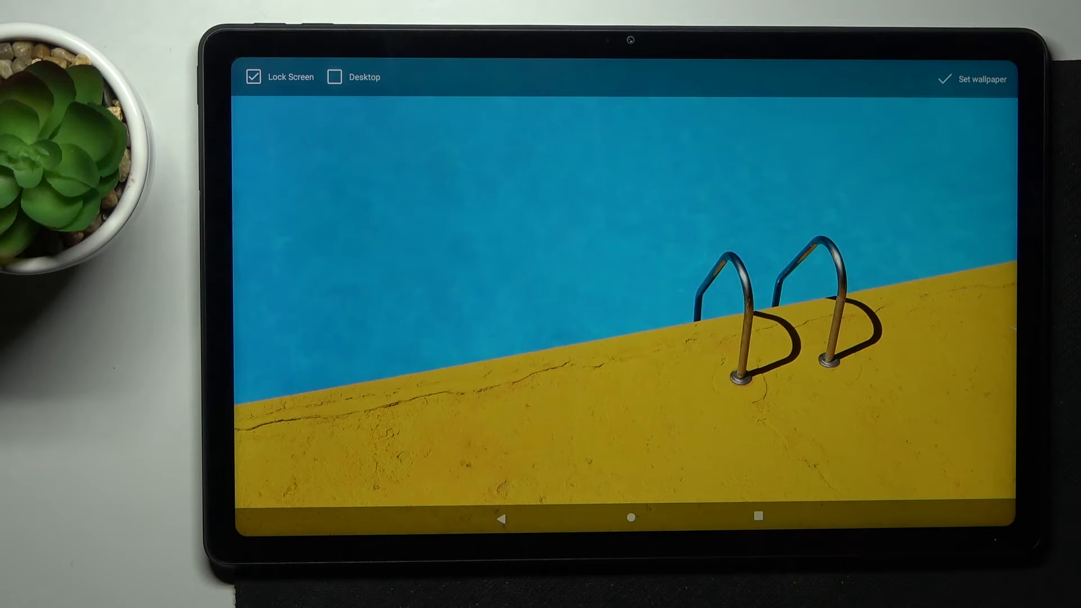
{"action": "left_click", "coordinate": [335, 76]}
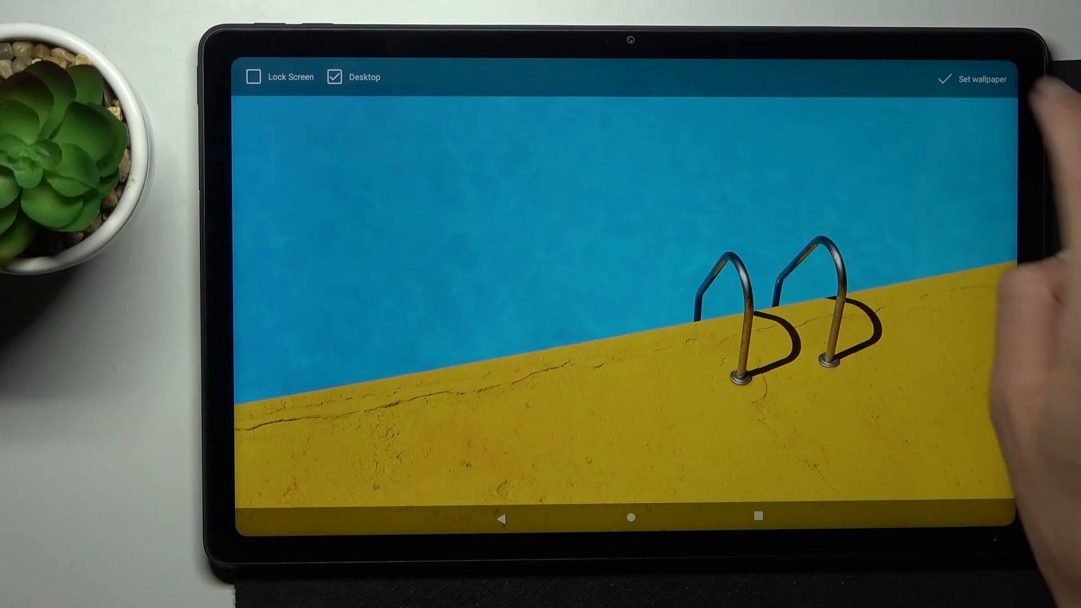
{"action": "left_click", "coordinate": [981, 78]}
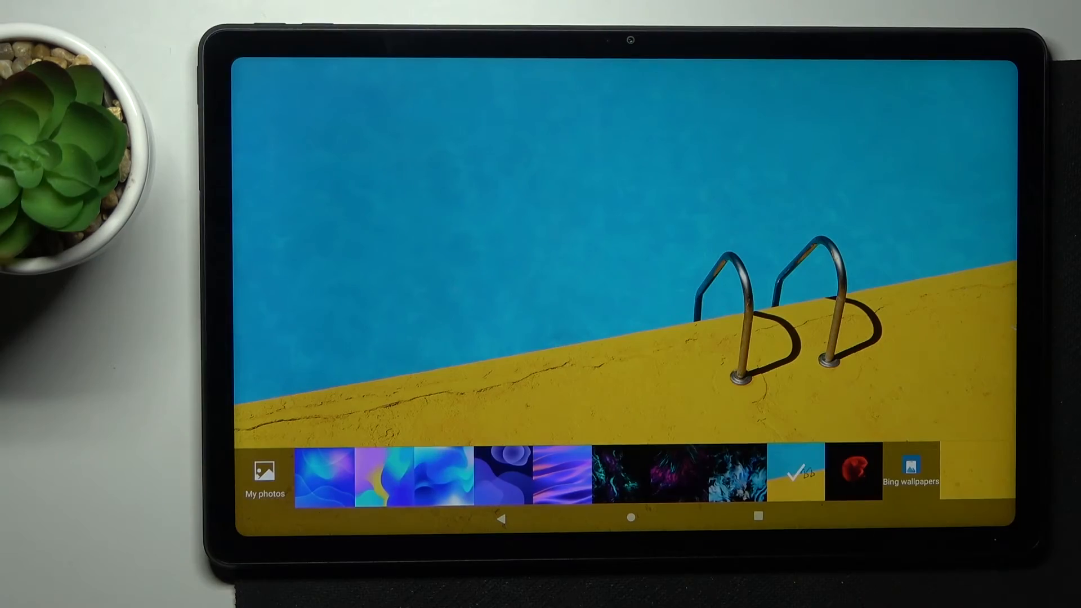
{"action": "left_click", "coordinate": [830, 475]}
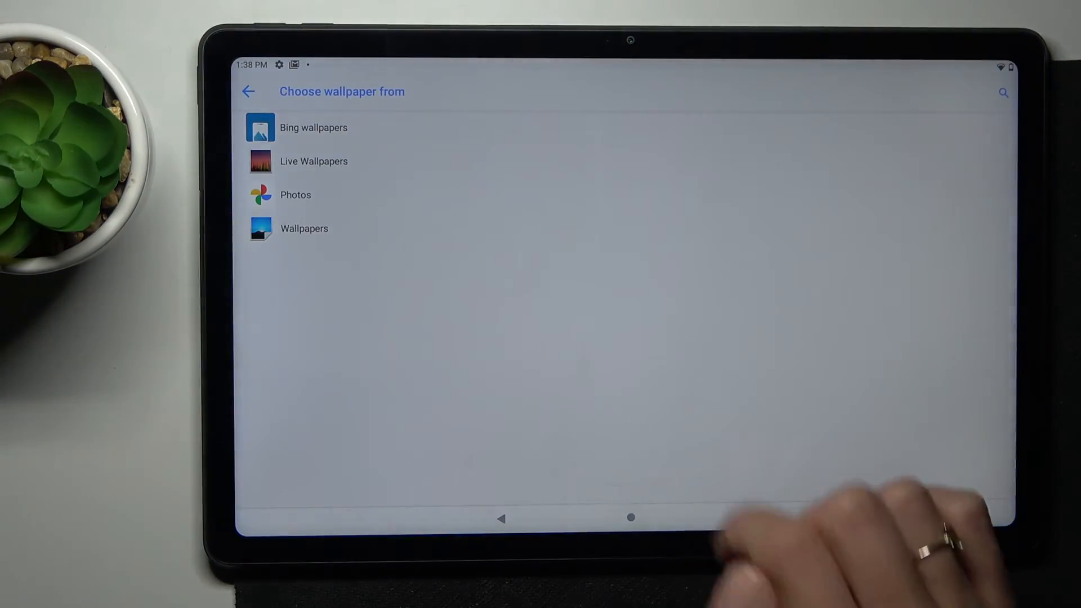
Re-enter Wallpapers and apply the blue abstract waves image to the Lock Screen only
{"action": "left_click", "coordinate": [305, 228]}
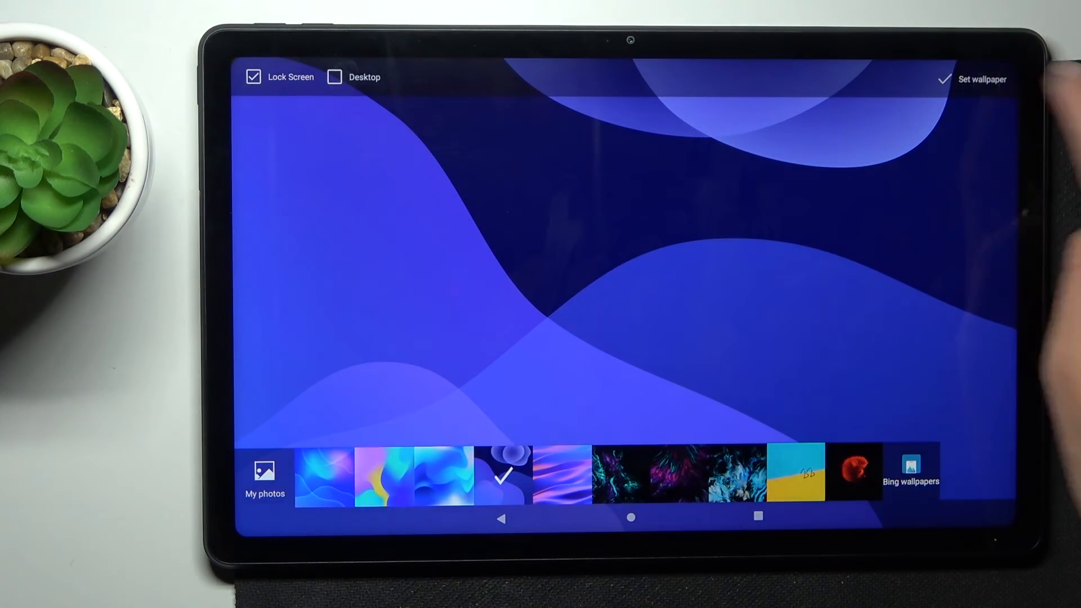
{"action": "left_click", "coordinate": [976, 79]}
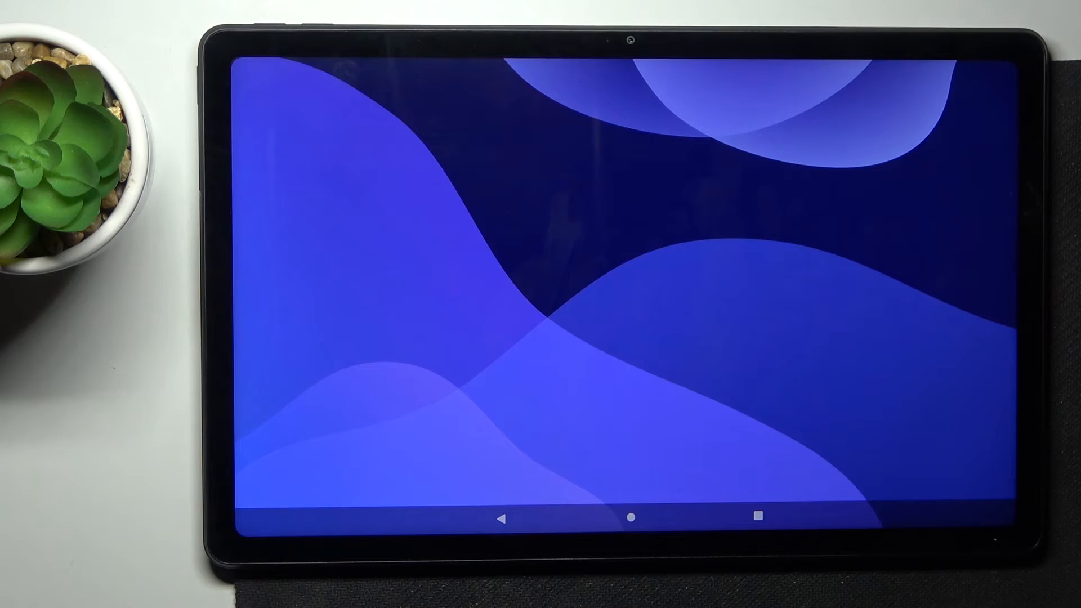